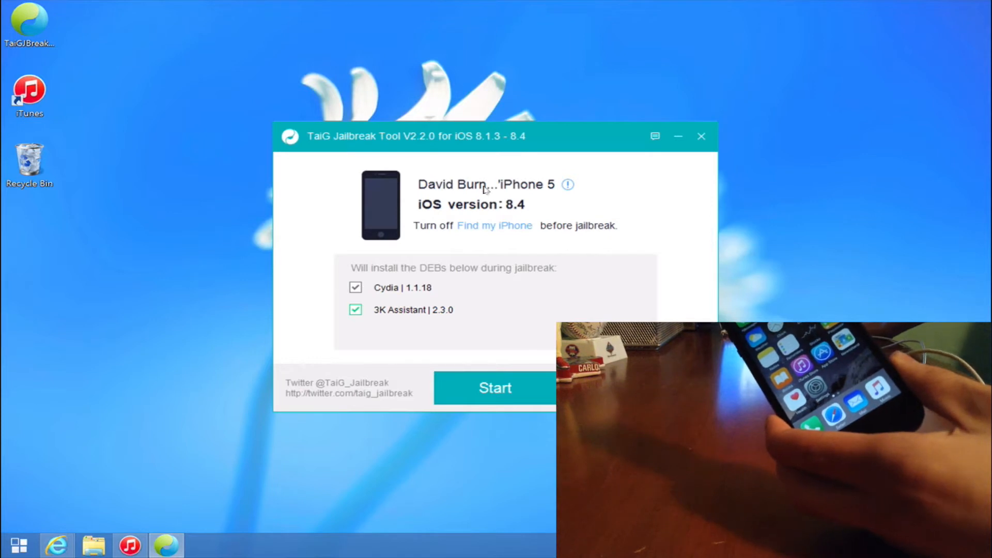
mouse_move(492, 212)
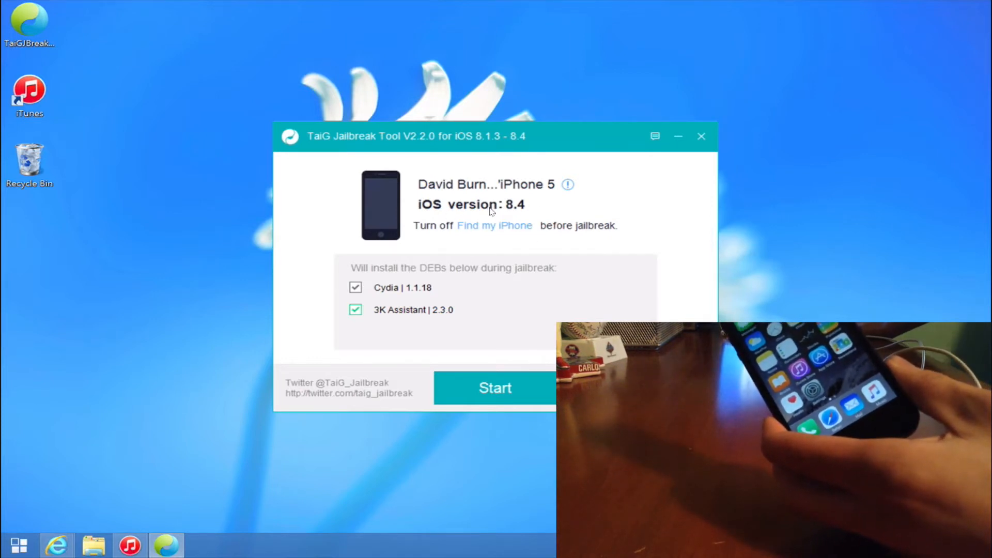
mouse_move(428, 269)
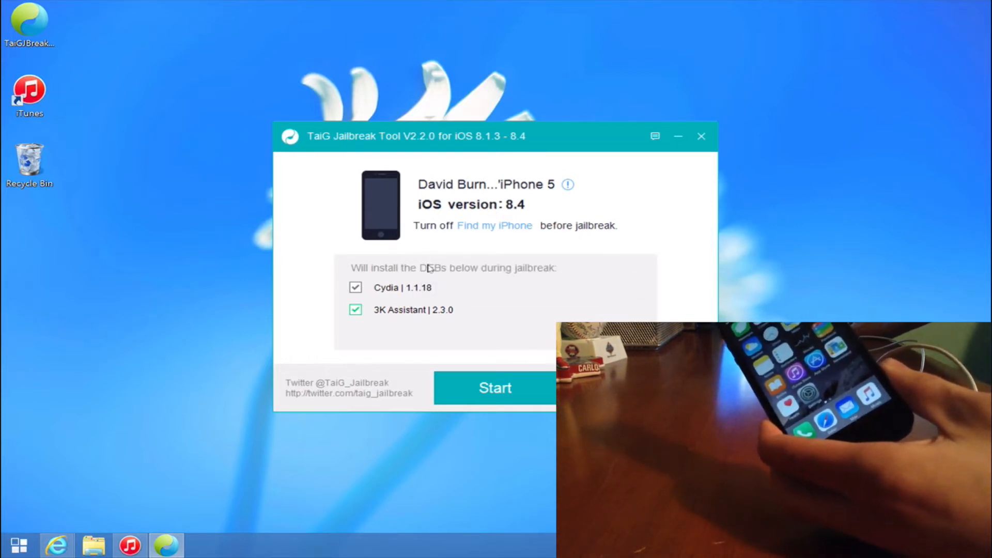
Step: Exclude 3K Assistant, dismiss its promotion popup, and start the Cydia-only jailbreak
click(355, 310)
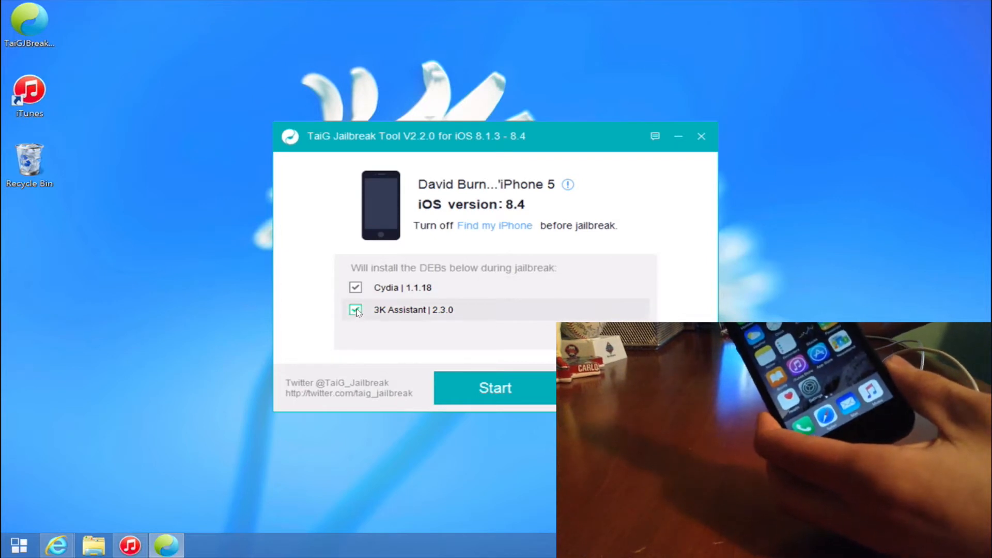
click(355, 309)
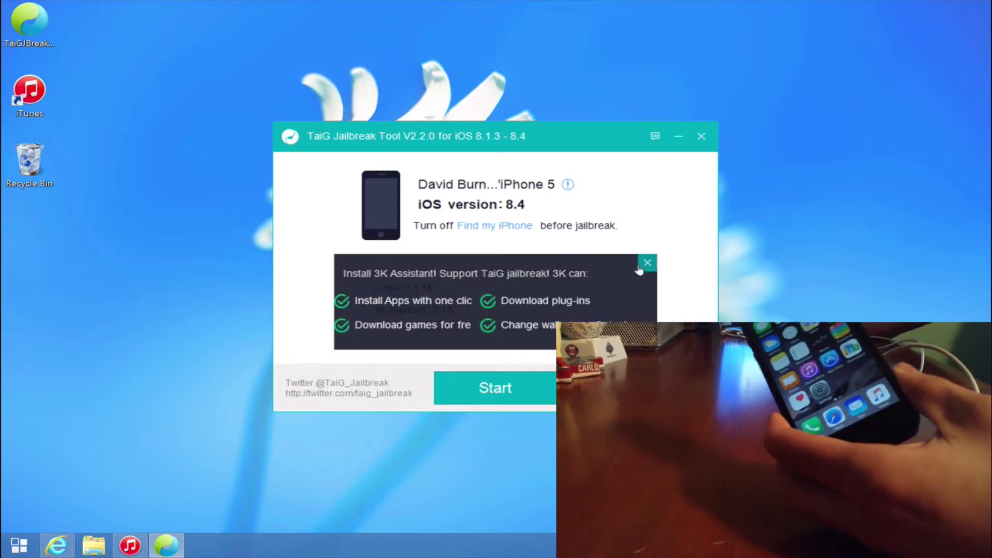
click(647, 262)
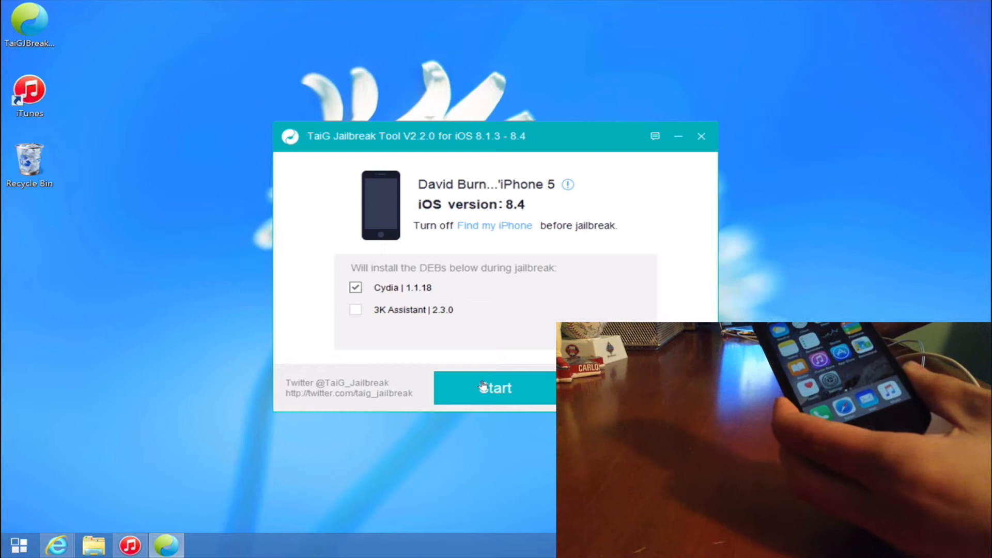
click(496, 388)
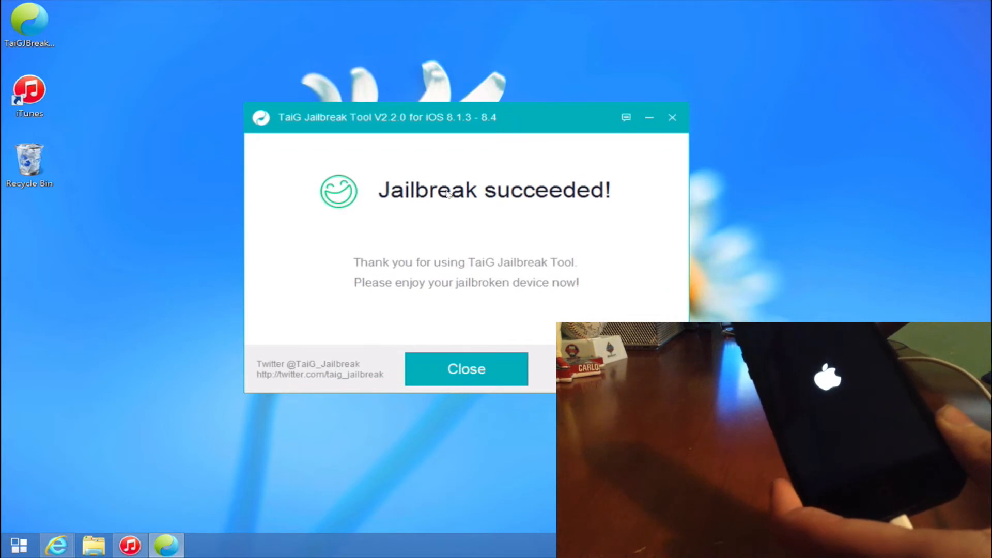
mouse_move(346, 286)
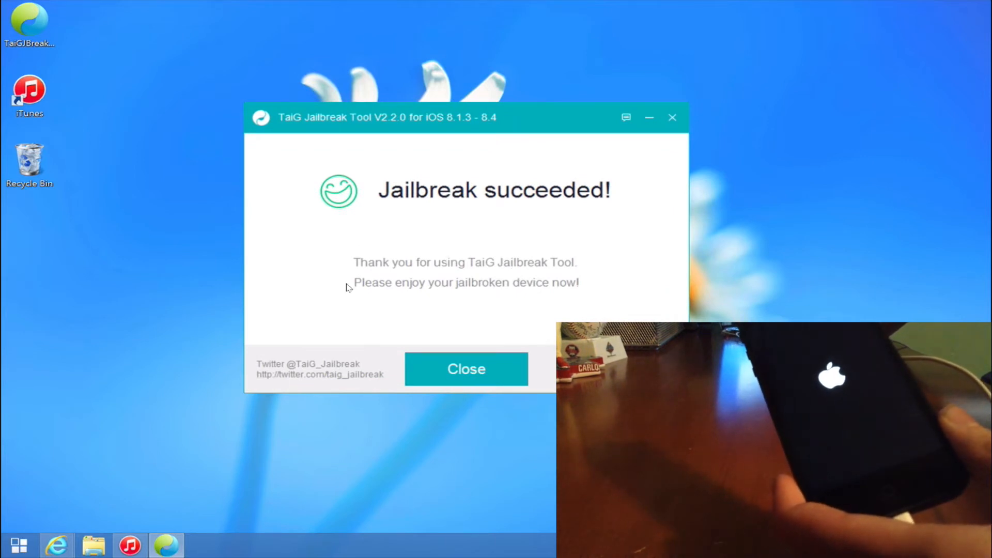